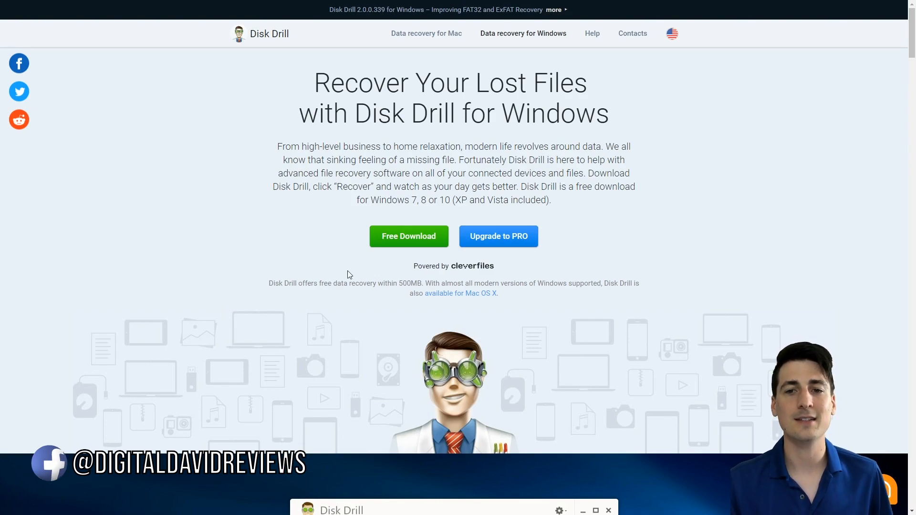
mouse_move(714, 105)
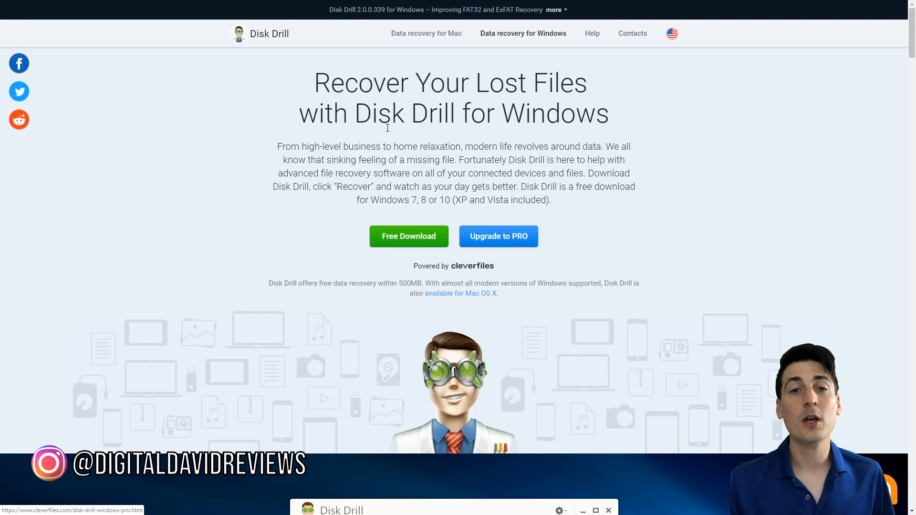
Highlight the free data recovery sentence, then scroll down to the feature and Complete Data Recovery sections
left_click_drag(268, 283, 385, 283)
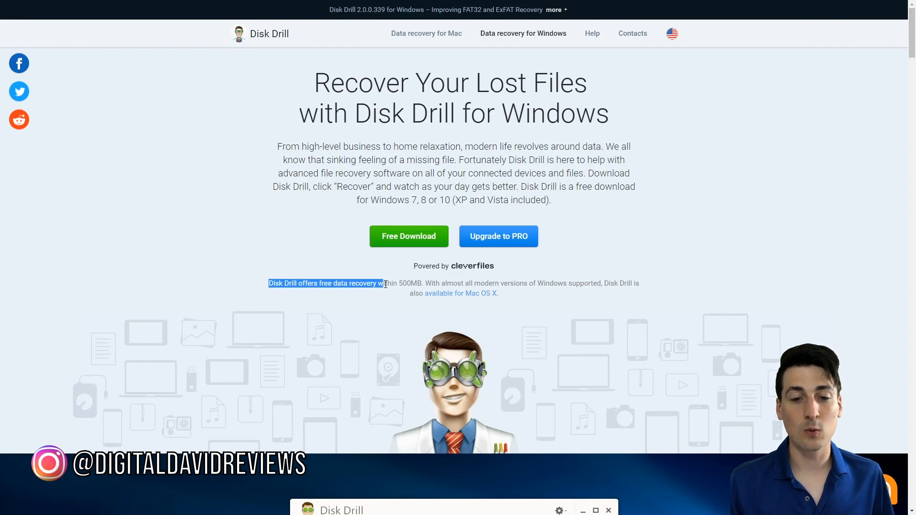
left_click_drag(383, 283, 420, 283)
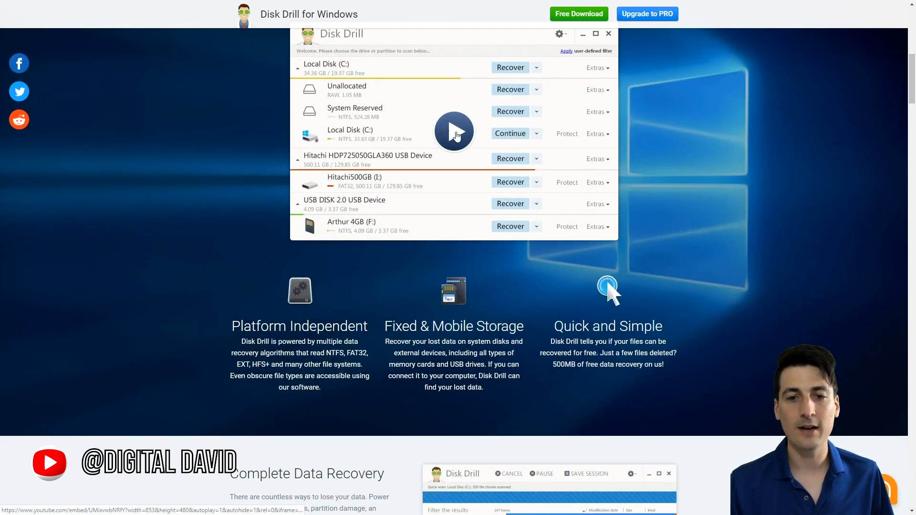
scroll("down", 3)
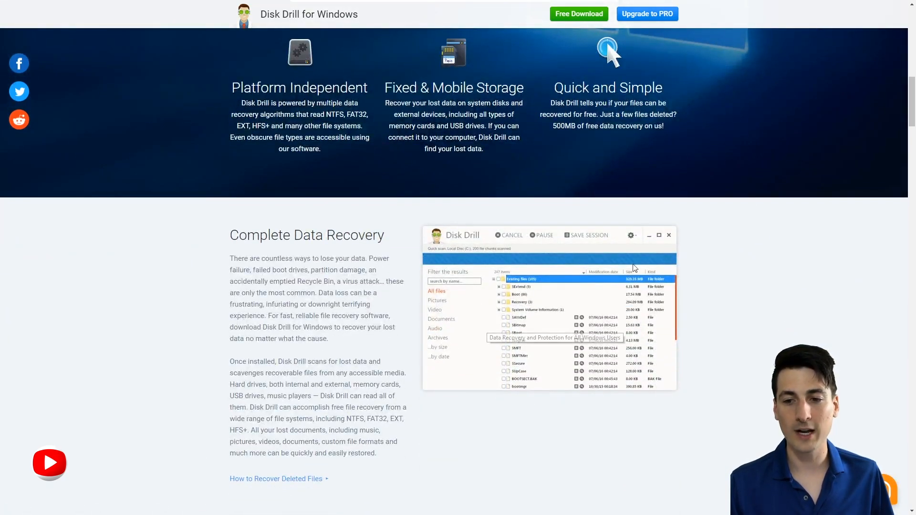
scroll("down", 3)
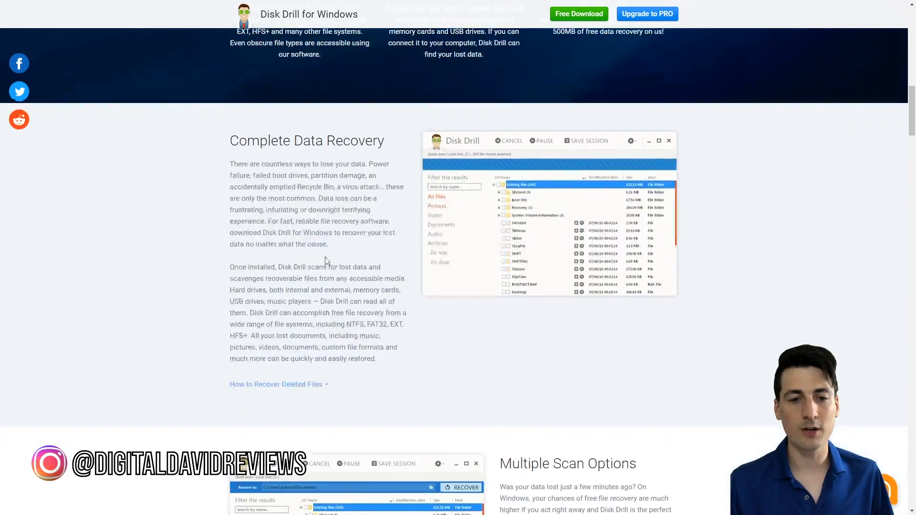
scroll("down", 3)
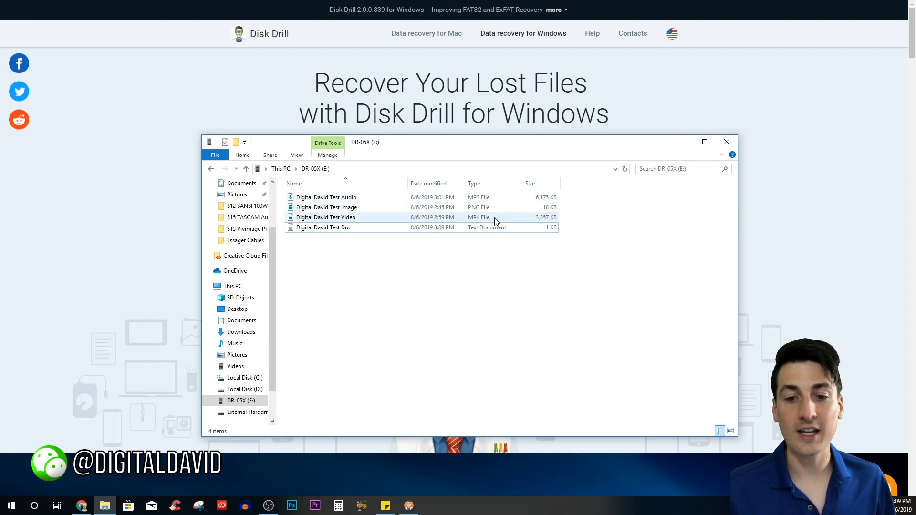
Delete the Test Audio file from the SD card DR-05X (E:) in File Explorer
left_click(323, 227)
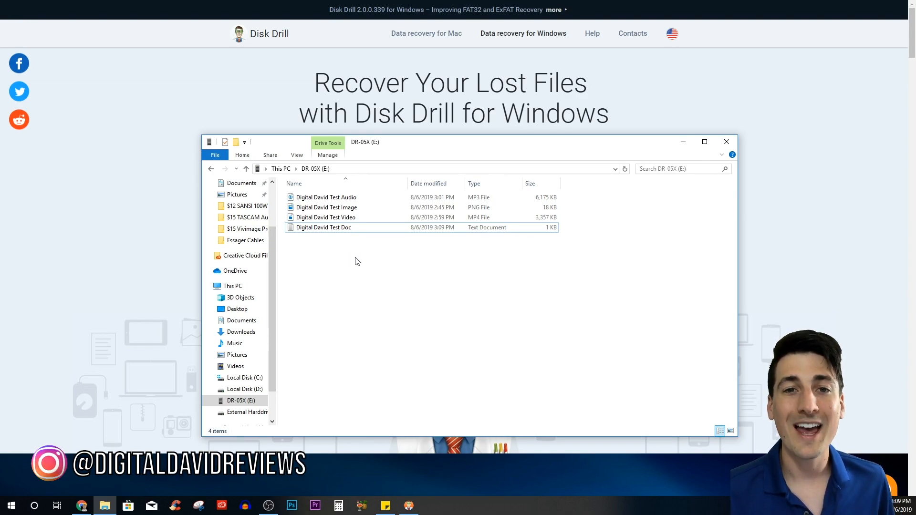
mouse_move(319, 259)
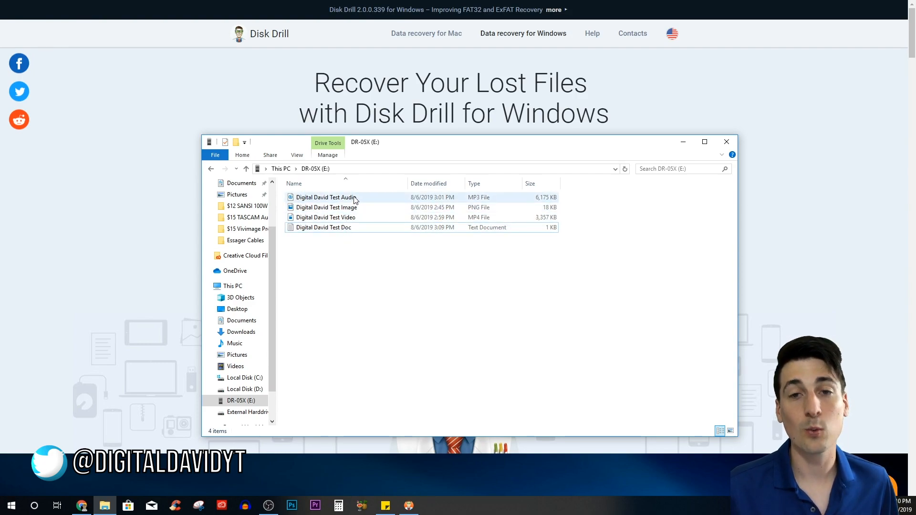
mouse_move(325, 198)
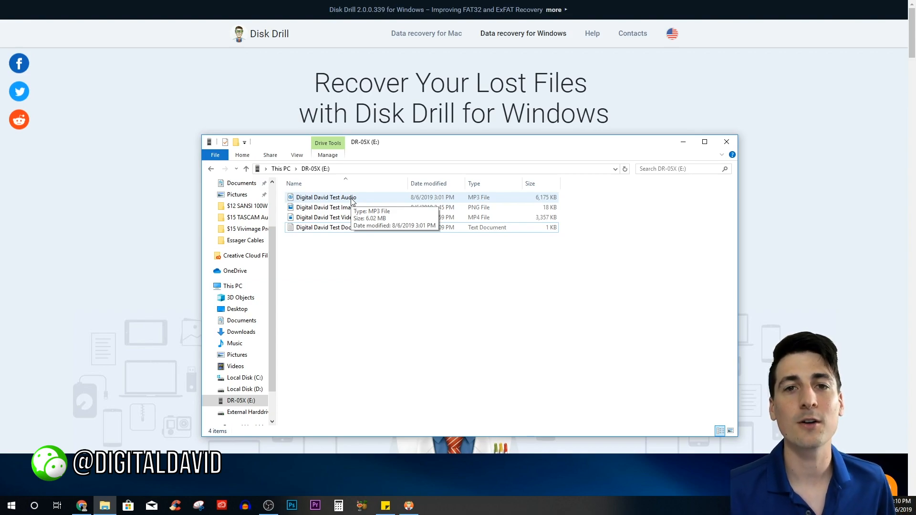
left_click(326, 197)
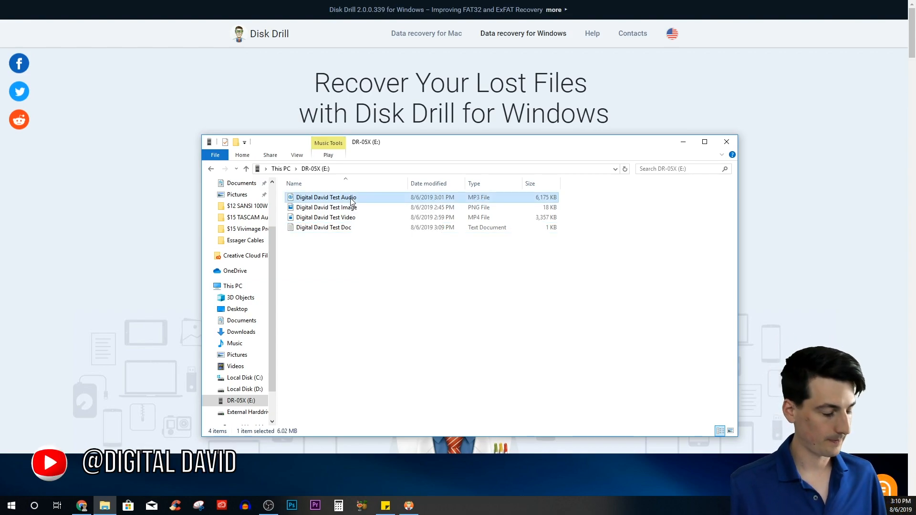
key("Delete")
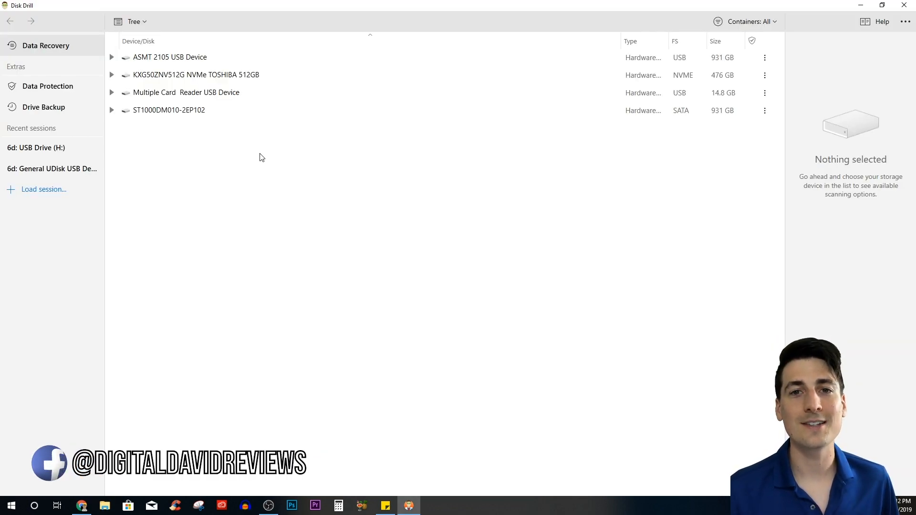
mouse_move(253, 159)
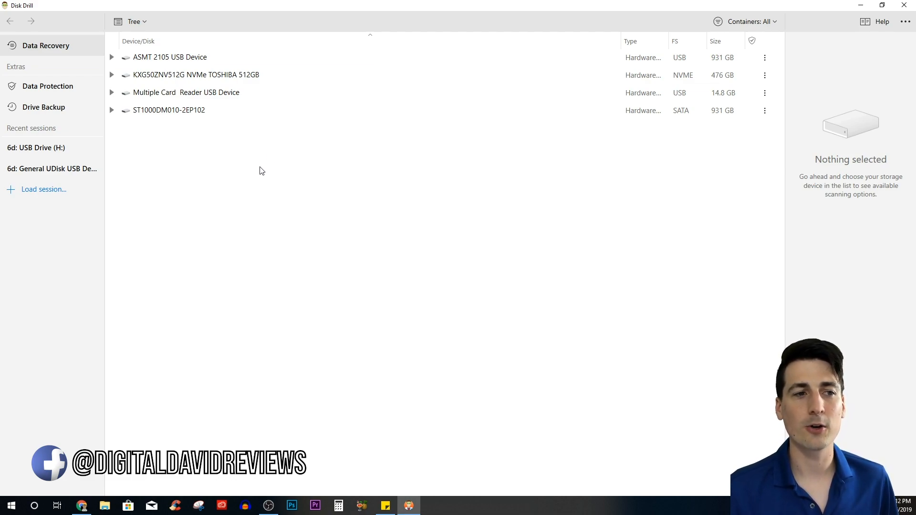
mouse_move(368, 256)
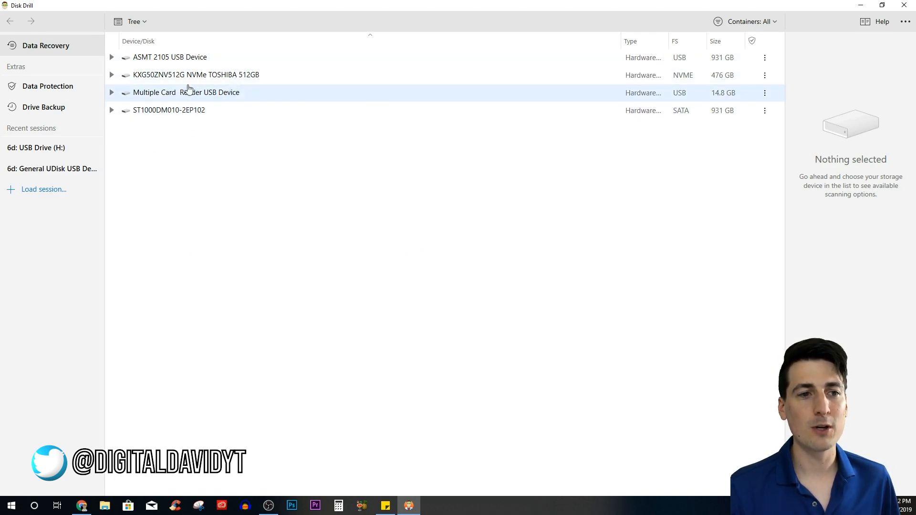
mouse_move(167, 92)
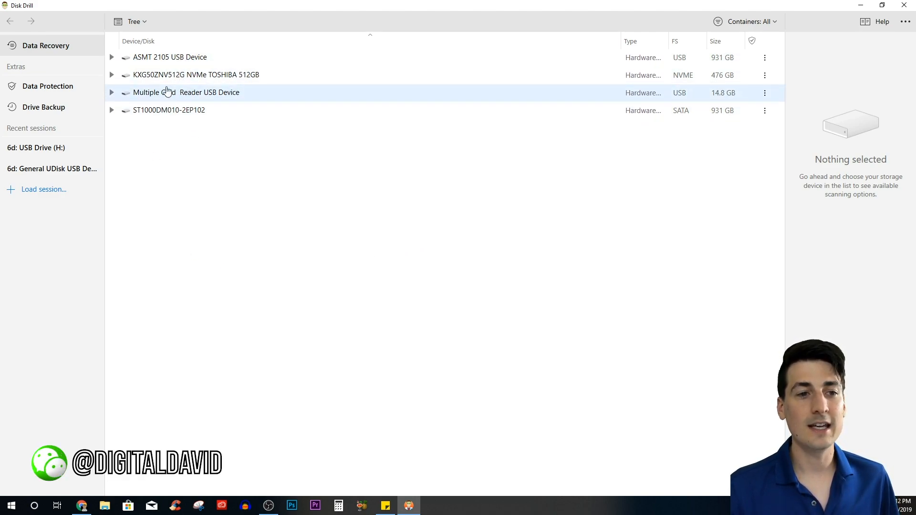
left_click(134, 22)
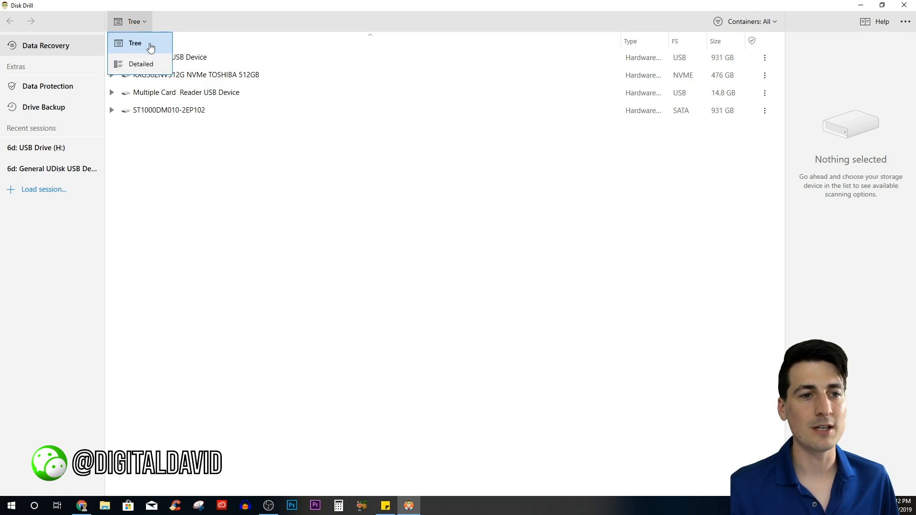
left_click(141, 64)
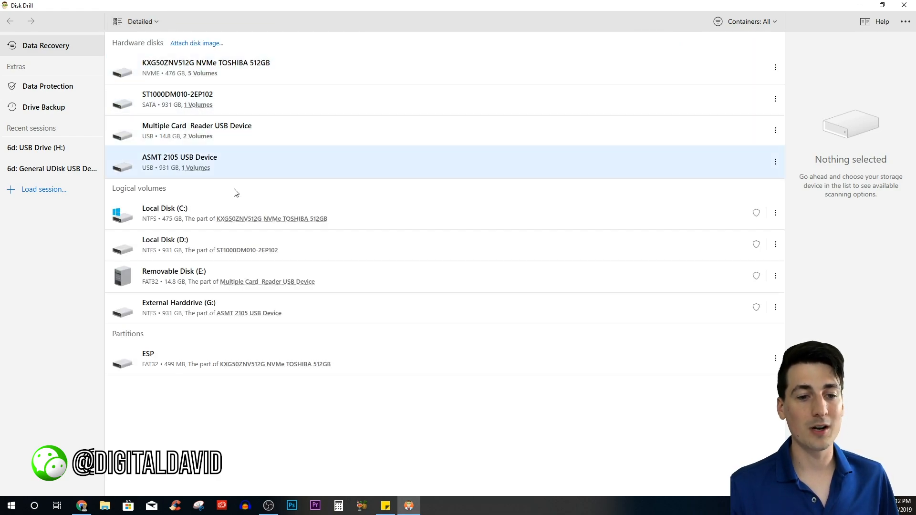
left_click(139, 21)
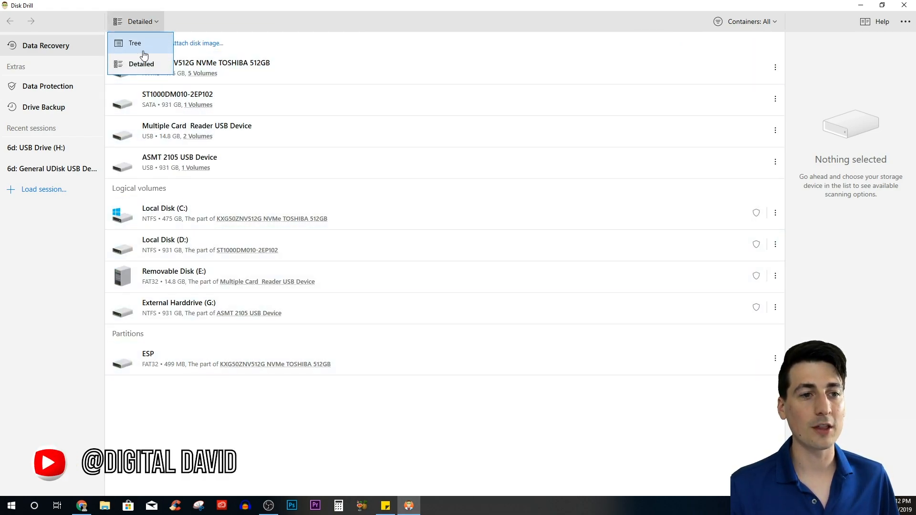
left_click(135, 43)
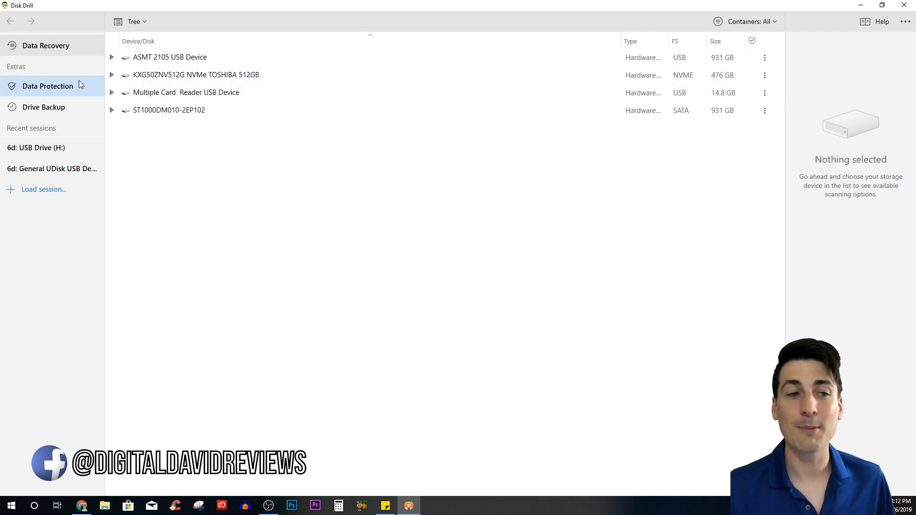
mouse_move(26, 132)
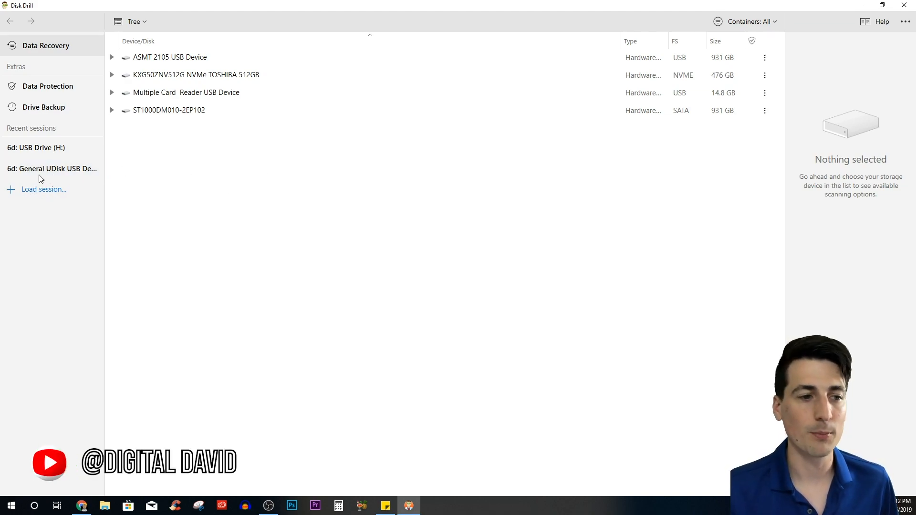
mouse_move(43, 201)
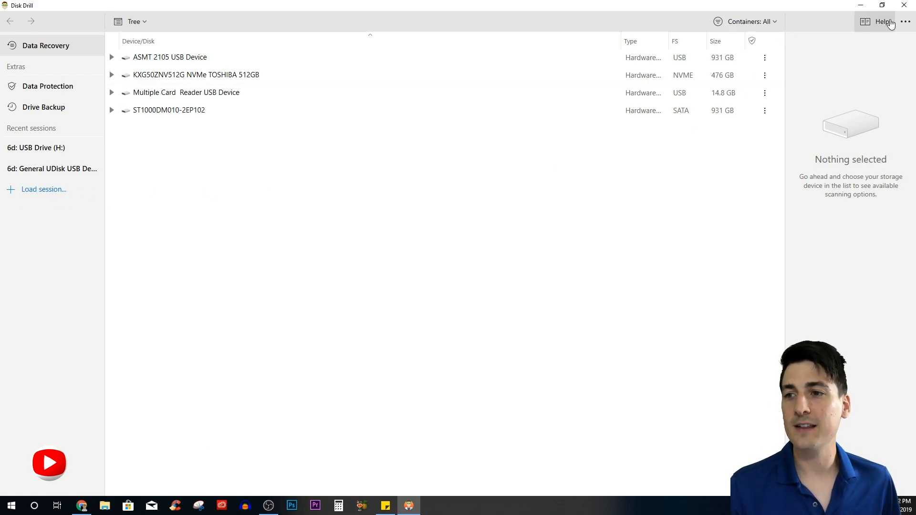
left_click(907, 22)
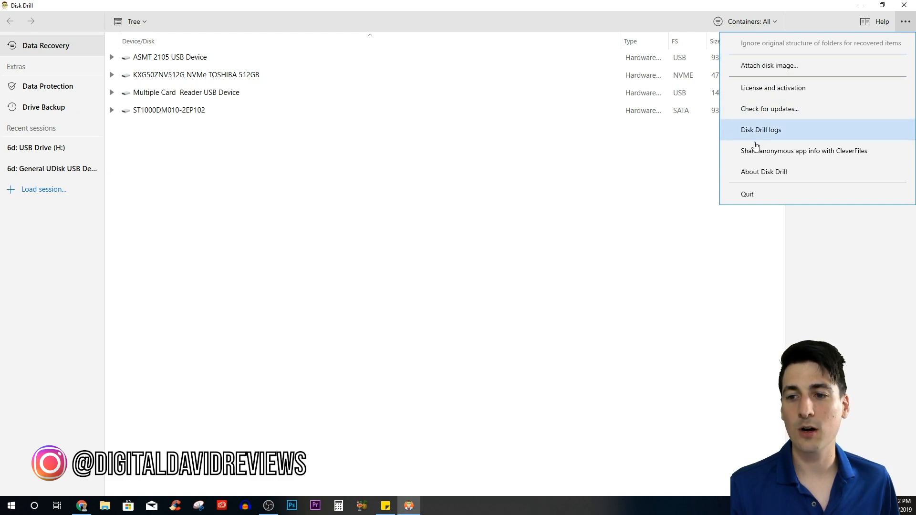
mouse_move(768, 91)
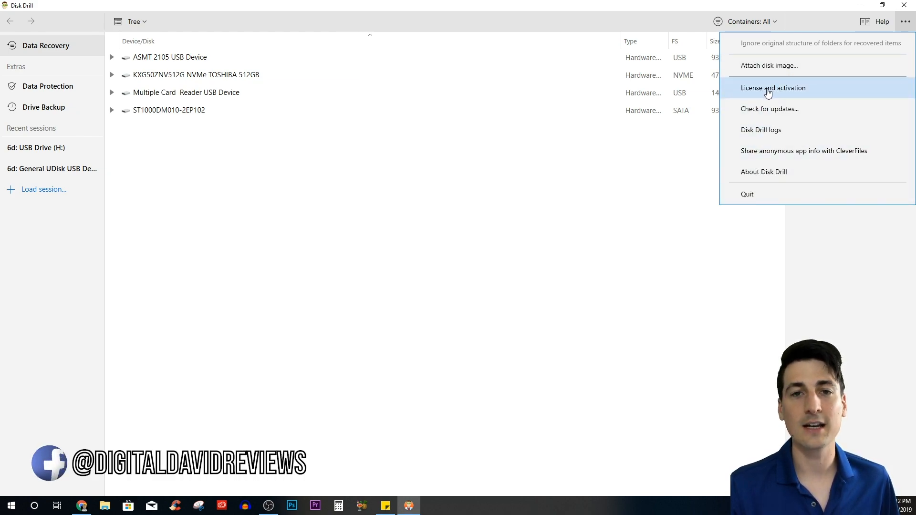
left_click(169, 110)
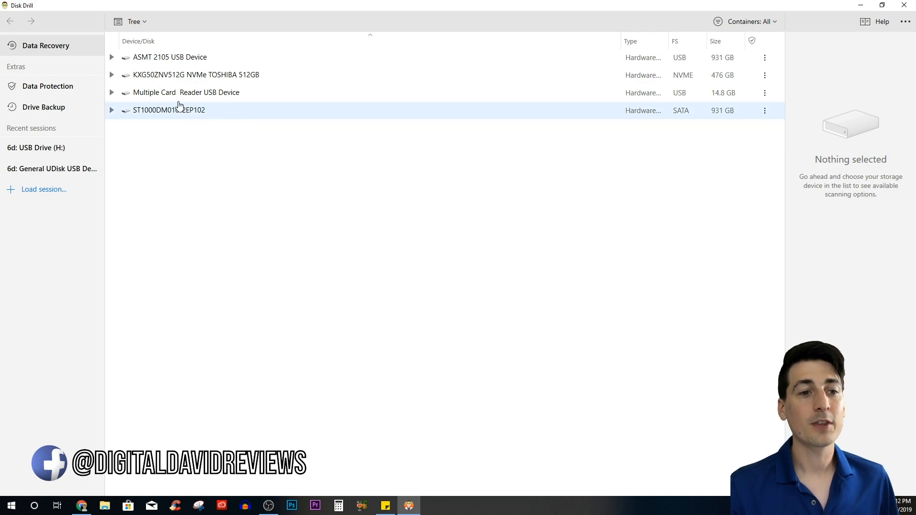
left_click(186, 92)
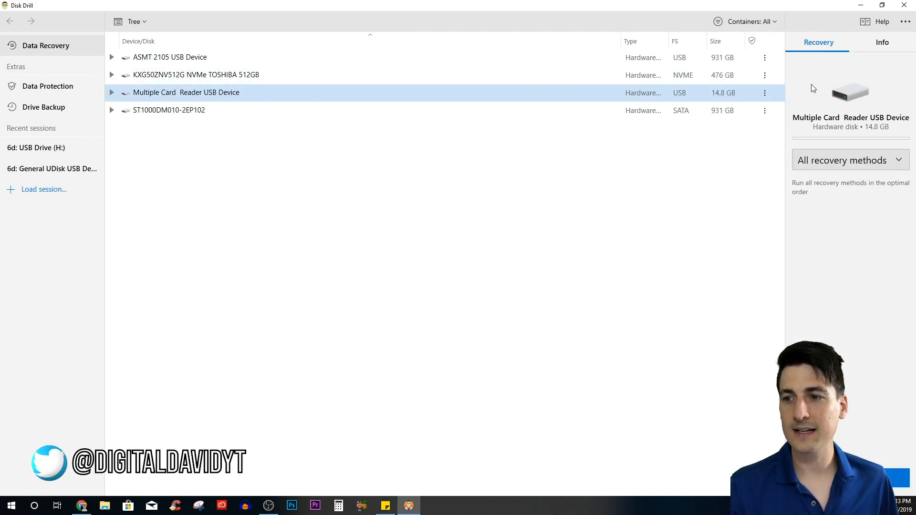
Review the card reader's Info details and its recovery methods dropdown, keeping all recovery methods
left_click(882, 42)
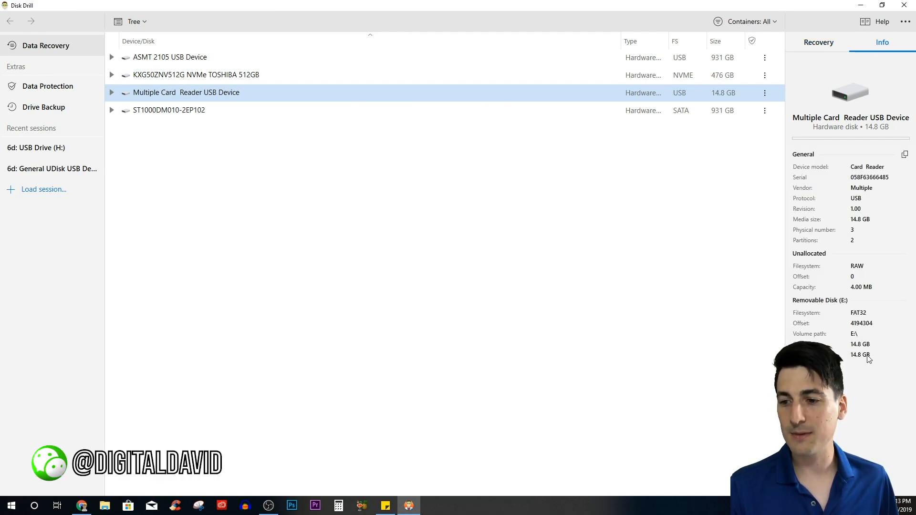
left_click(817, 42)
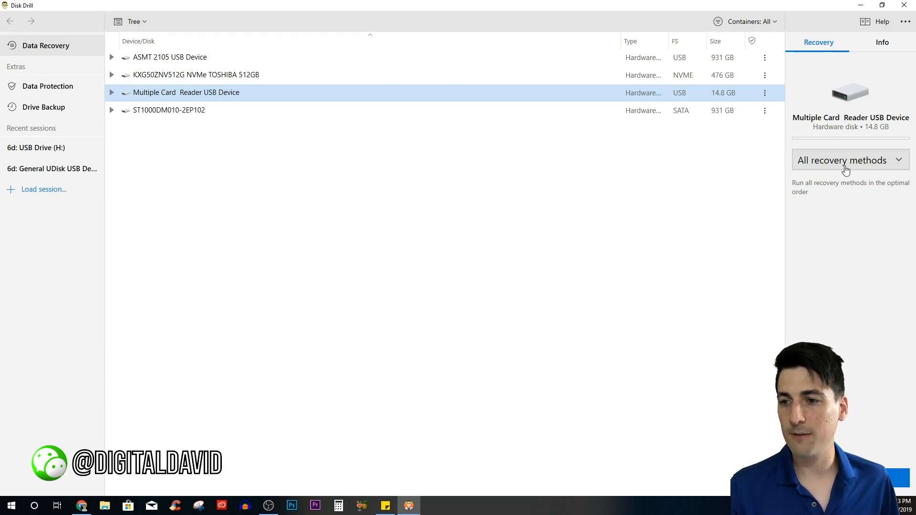
left_click(849, 161)
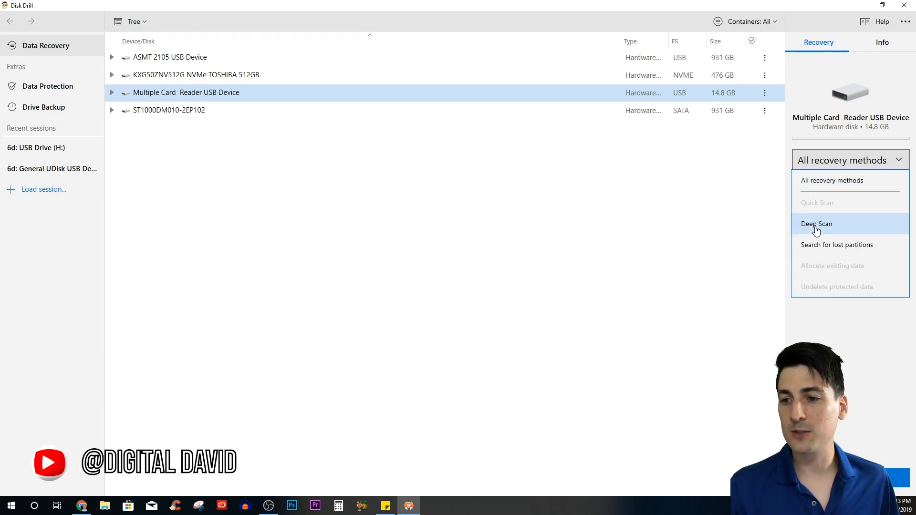
mouse_move(836, 245)
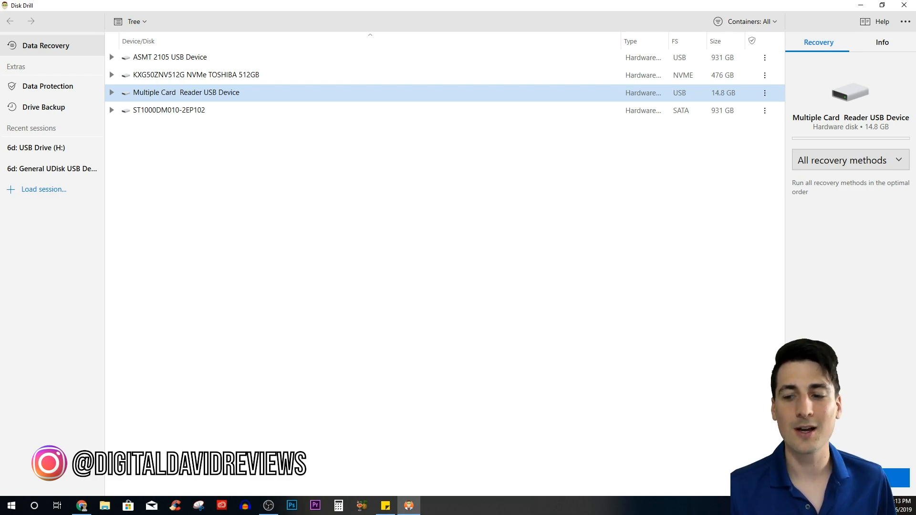
left_click(842, 160)
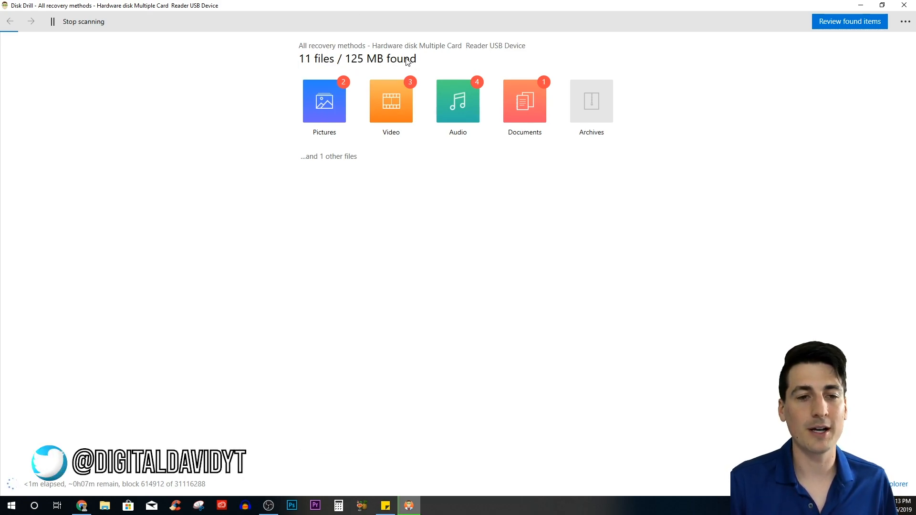
mouse_move(729, 40)
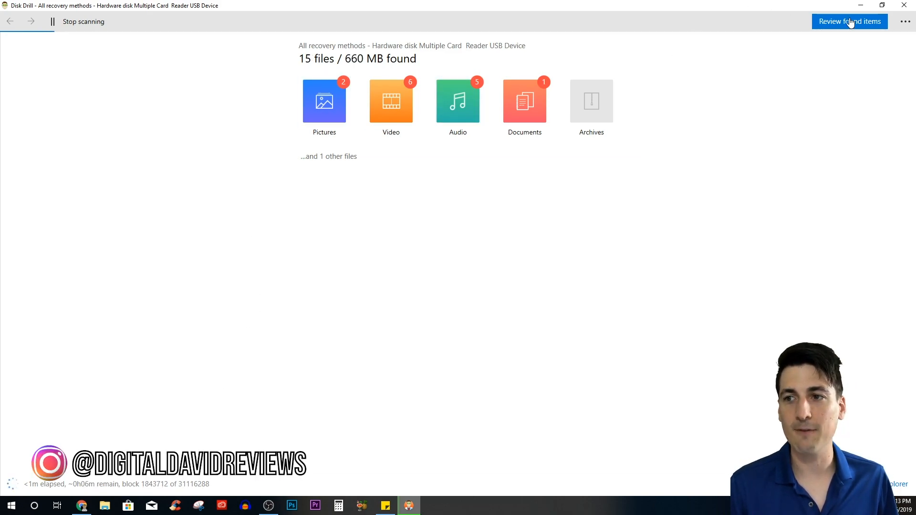
mouse_move(328, 164)
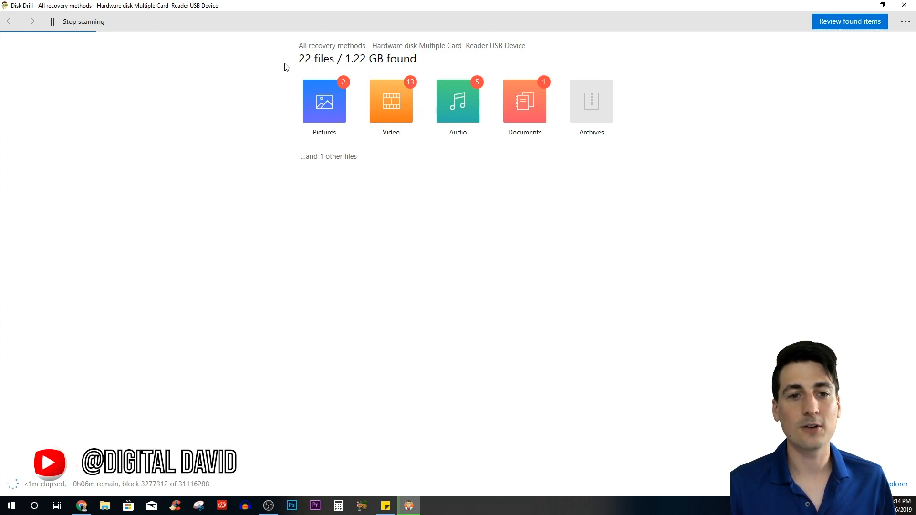
mouse_move(364, 78)
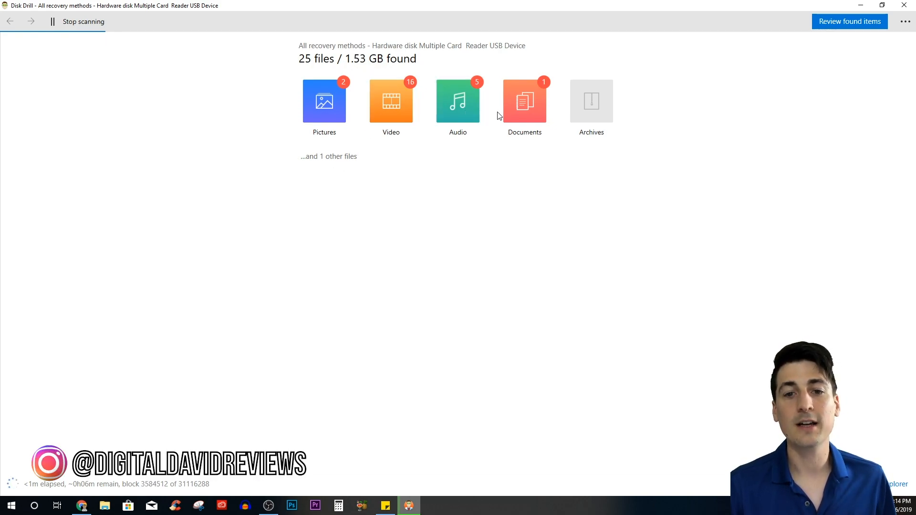
mouse_move(488, 135)
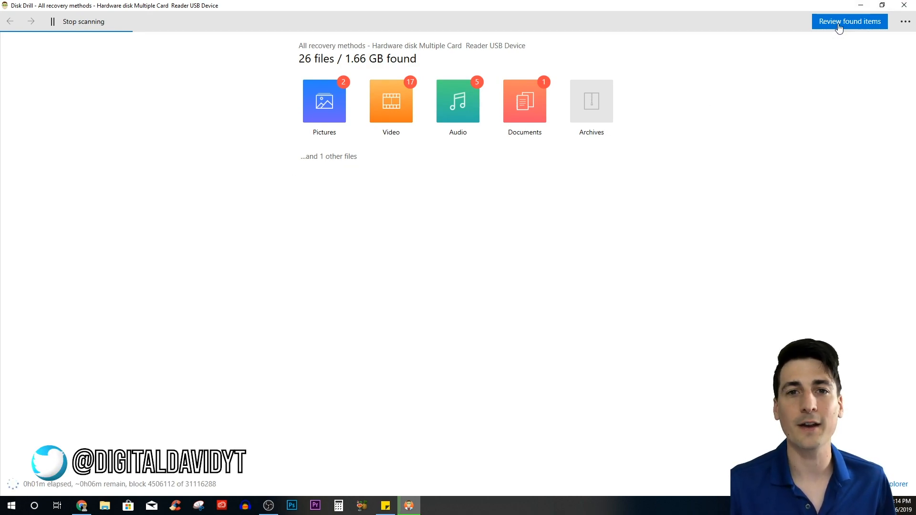
Review found items and expand Found files and Removable Disk (E) to list the test files
left_click(849, 21)
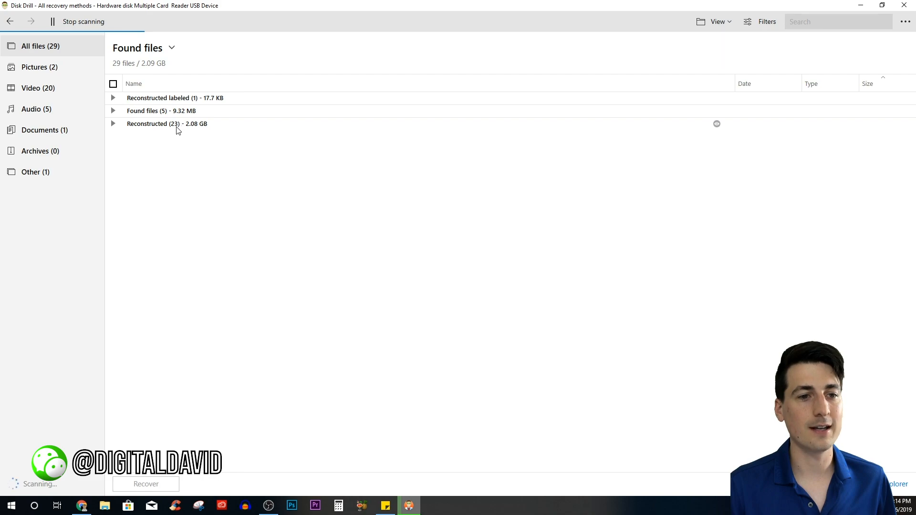
left_click(113, 111)
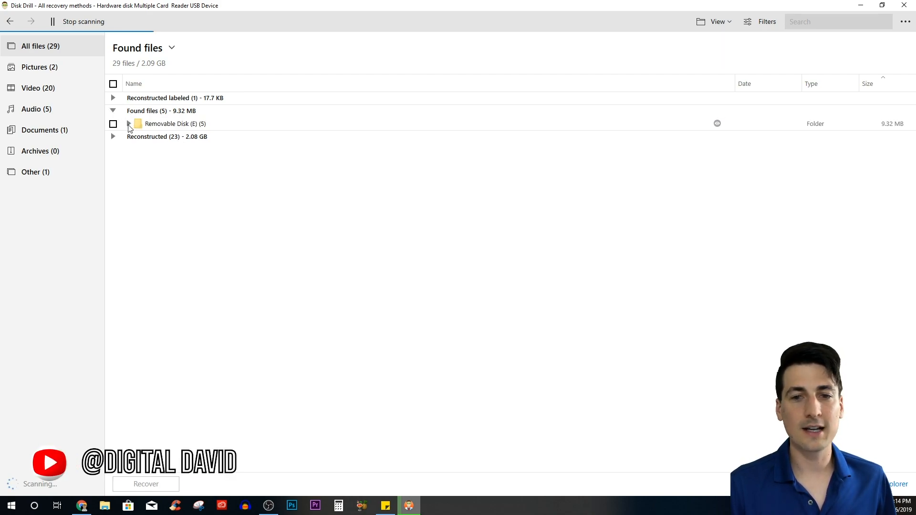
left_click(128, 123)
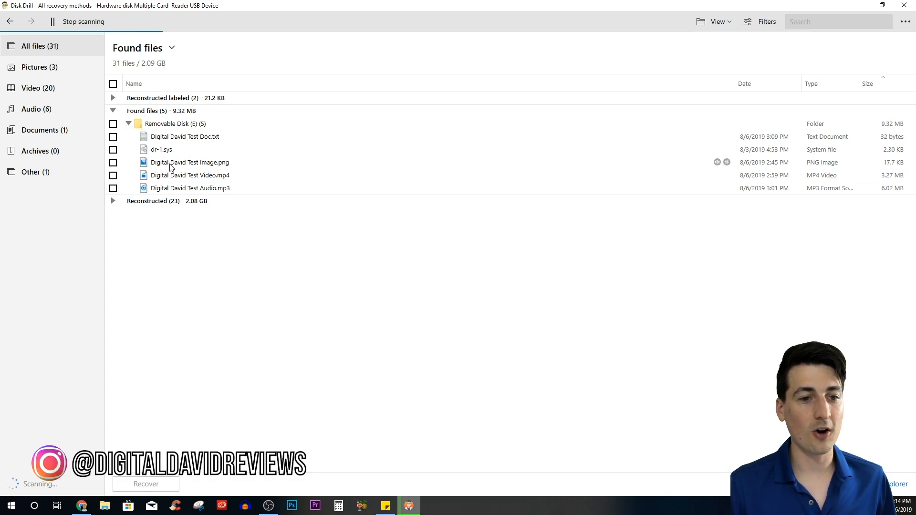
mouse_move(190, 187)
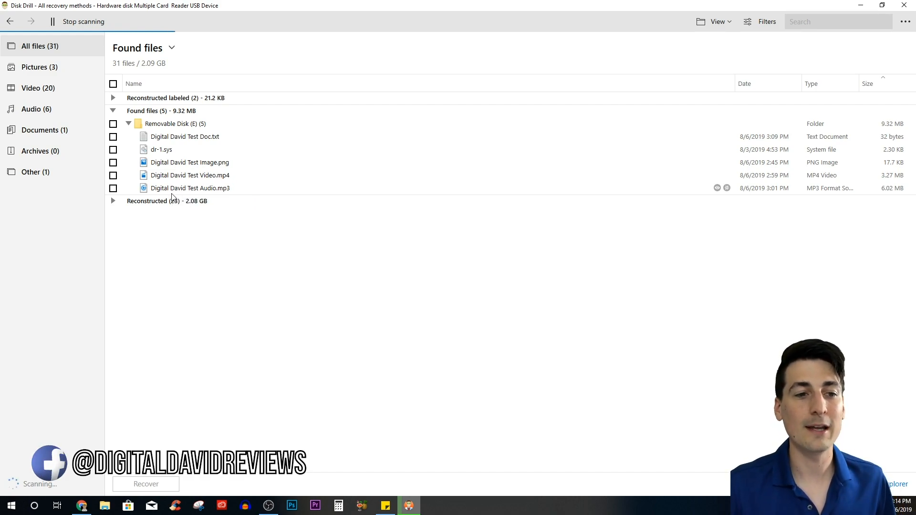
Check the test document and audio files for recovery, skipping dr-1.sys, and stop the scan
left_click(112, 136)
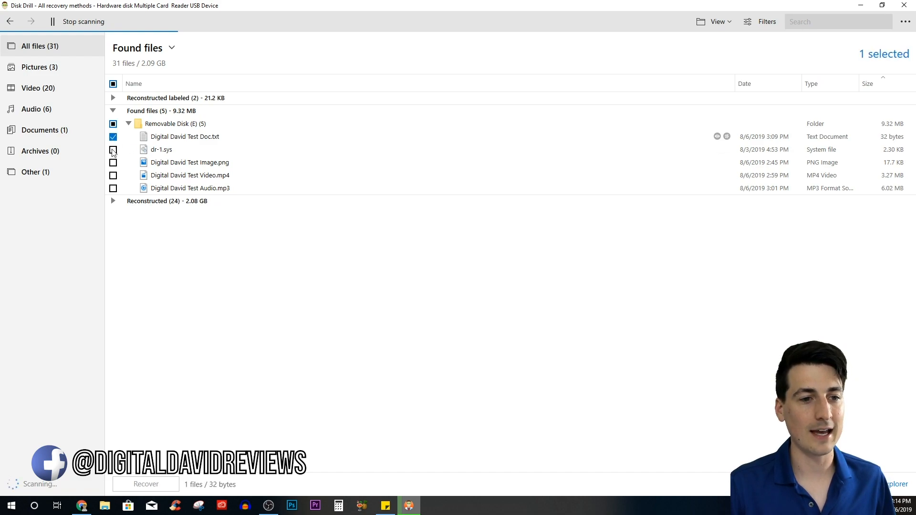
left_click(113, 188)
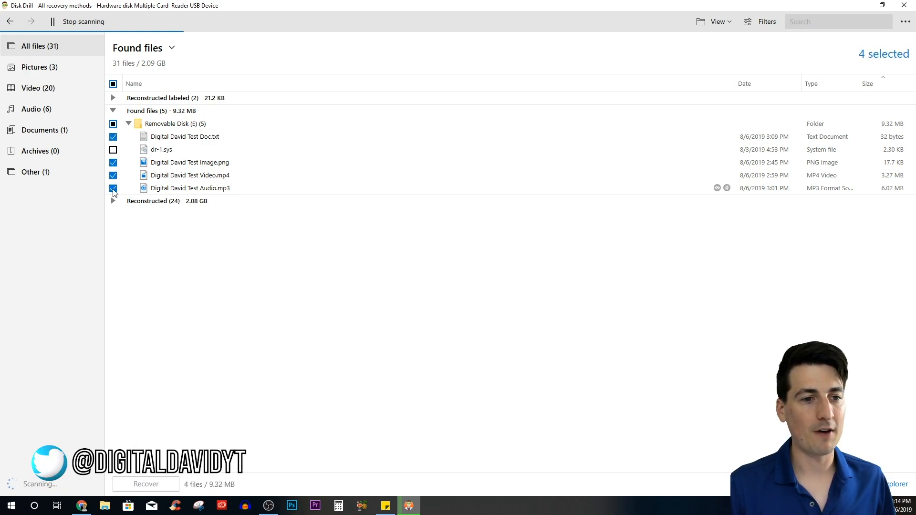
mouse_move(188, 163)
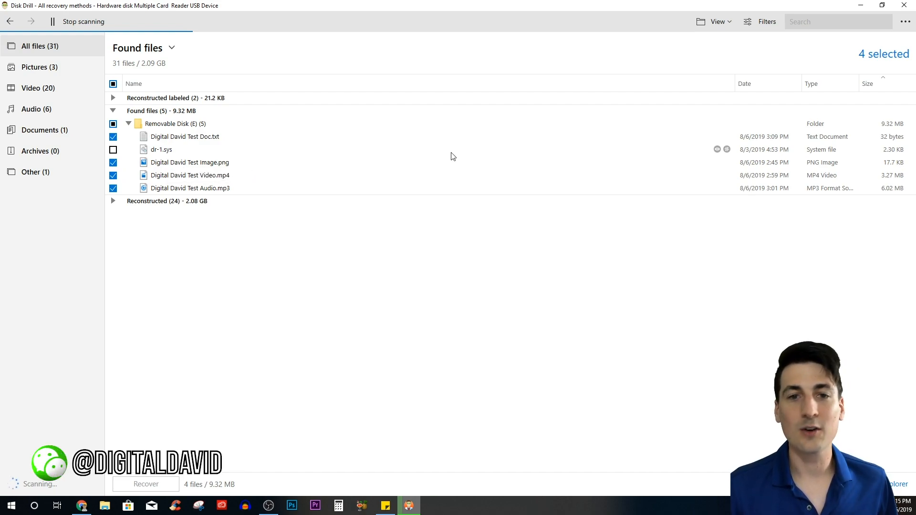
left_click(80, 21)
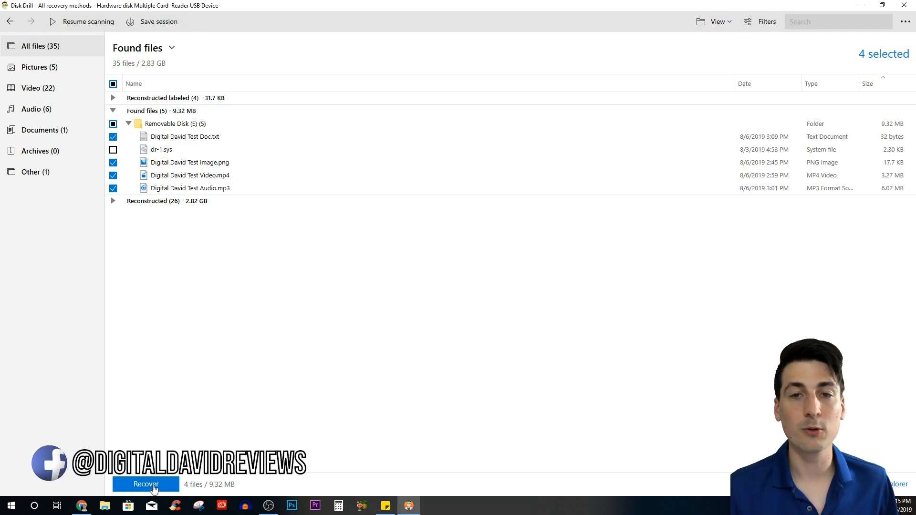
Recover the marked files to the Desktop and open the resulting Found files folder
left_click(145, 485)
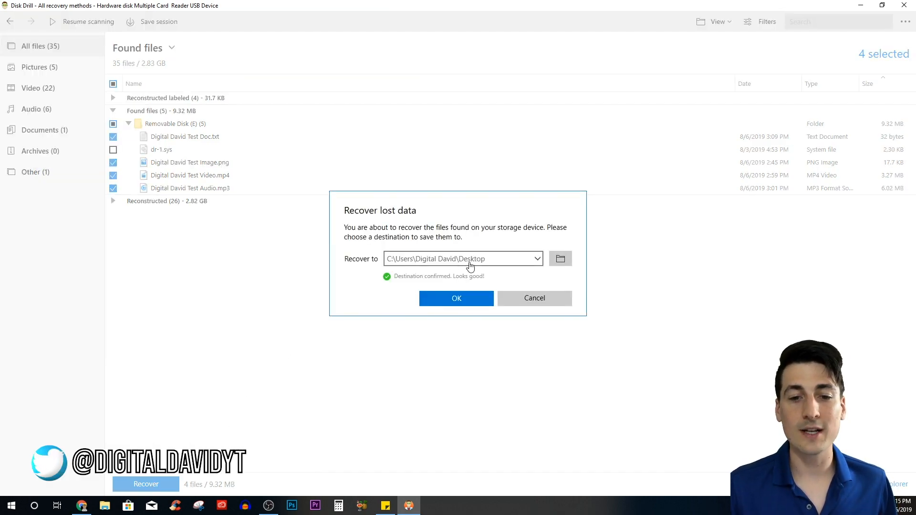
mouse_move(580, 263)
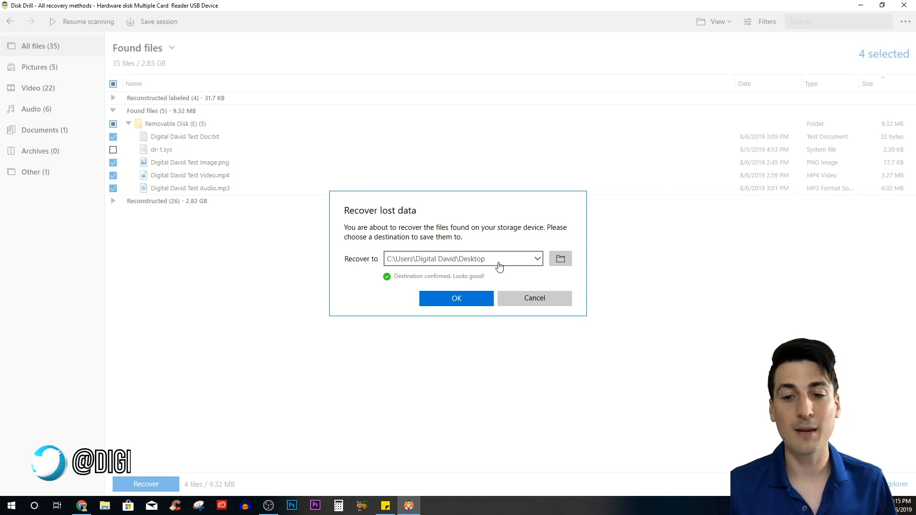
mouse_move(468, 244)
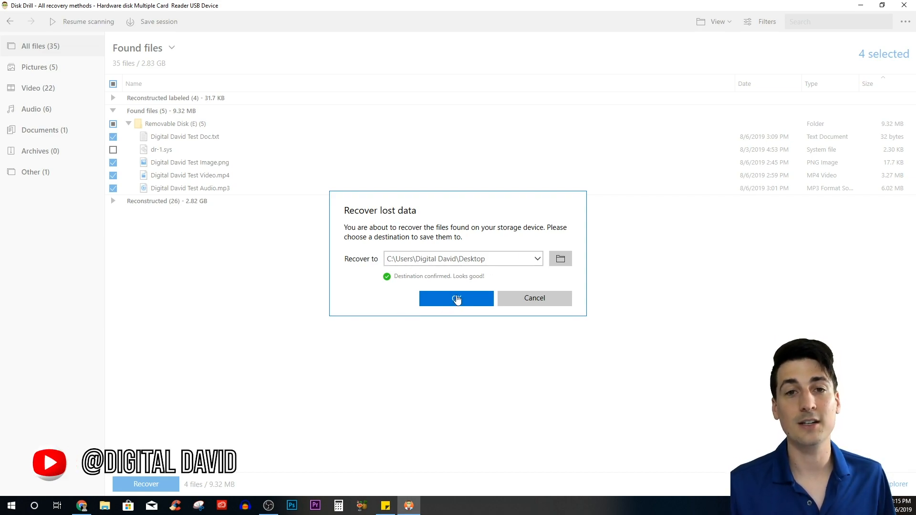
left_click(456, 298)
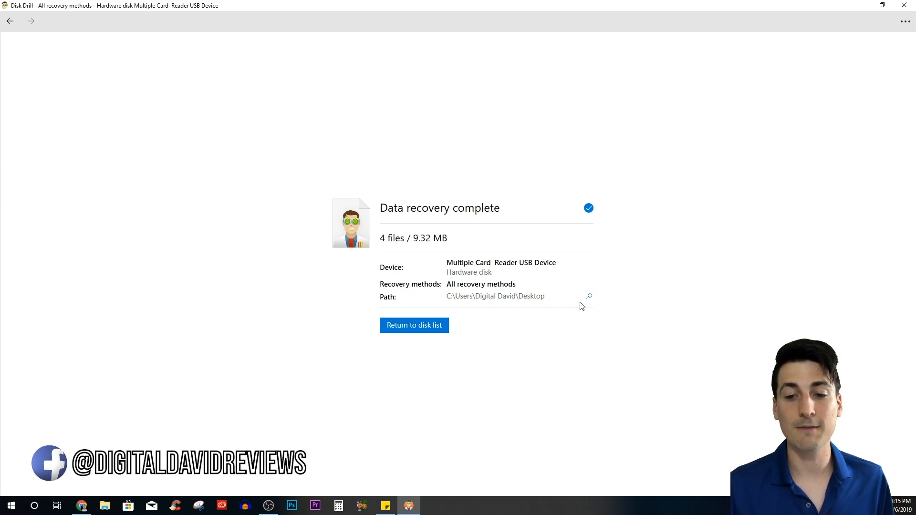
left_click(589, 296)
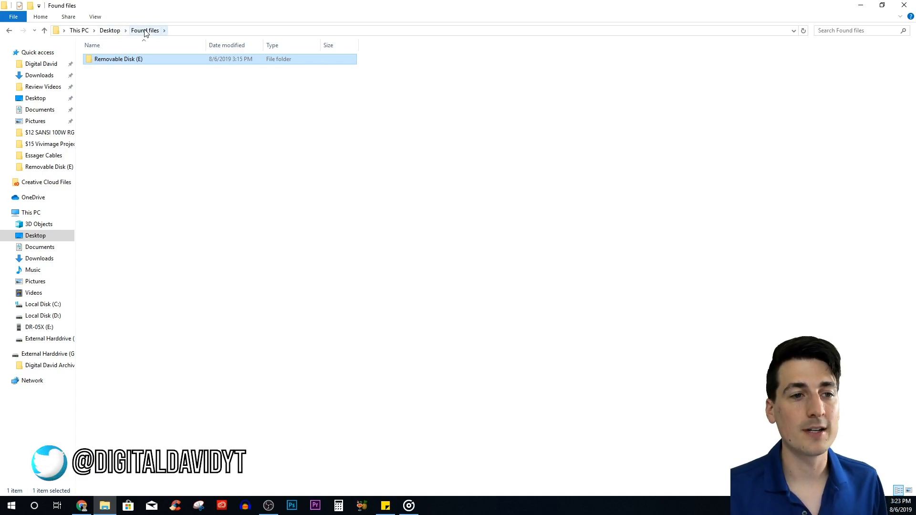
mouse_move(119, 59)
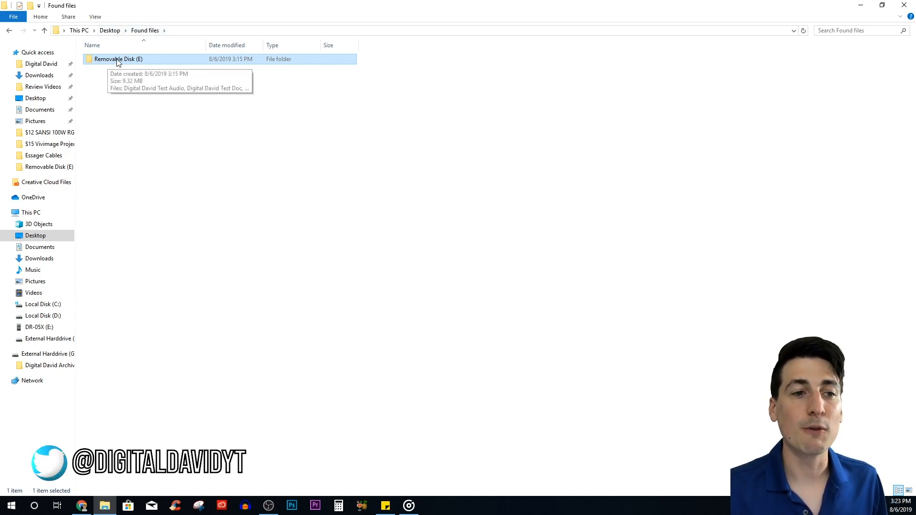
Open Removable Disk (E), play through the recovered audio, and view the test document
double_click(117, 58)
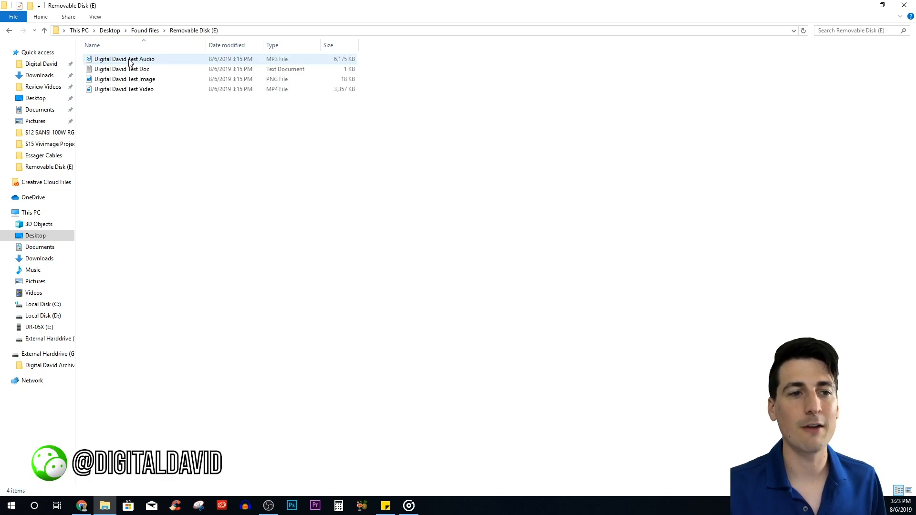
mouse_move(122, 69)
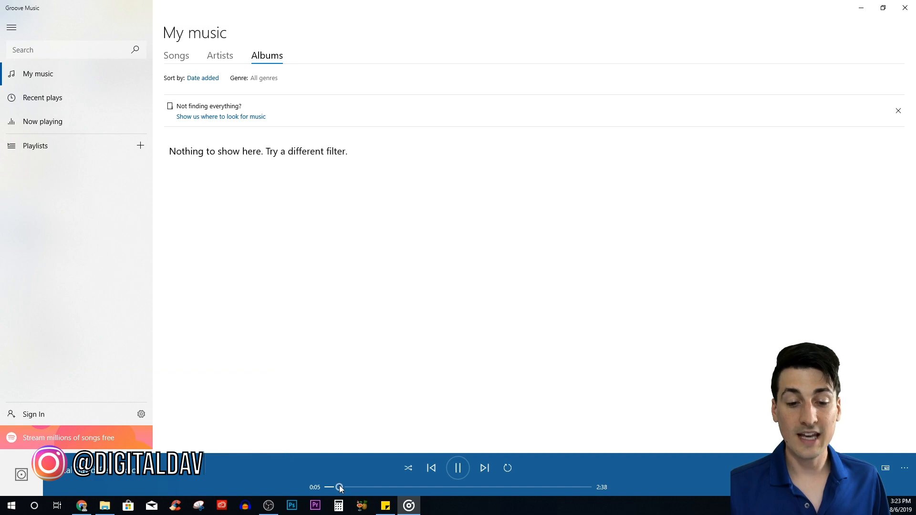
left_click_drag(340, 487, 466, 487)
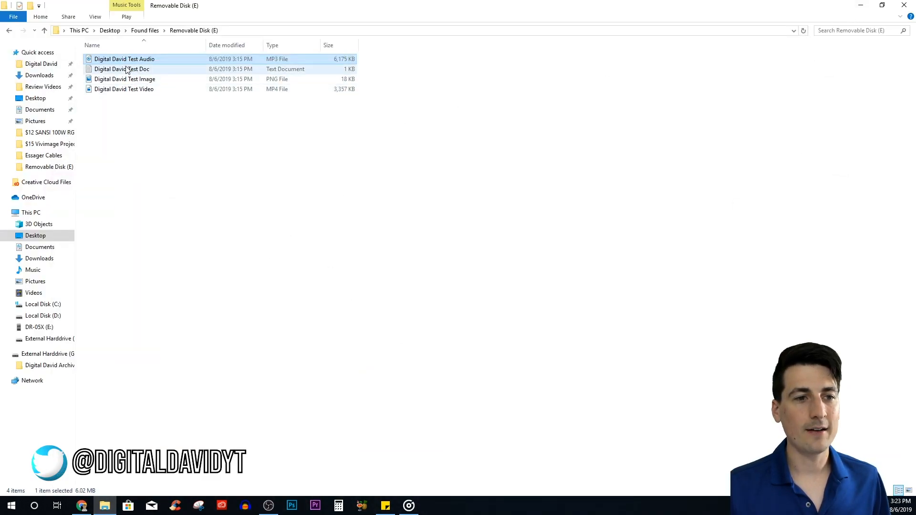
double_click(120, 69)
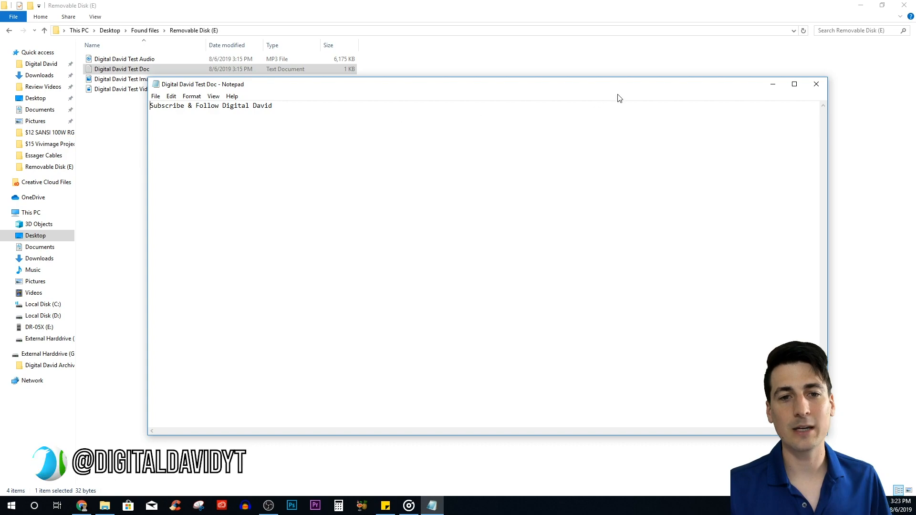
left_click(815, 83)
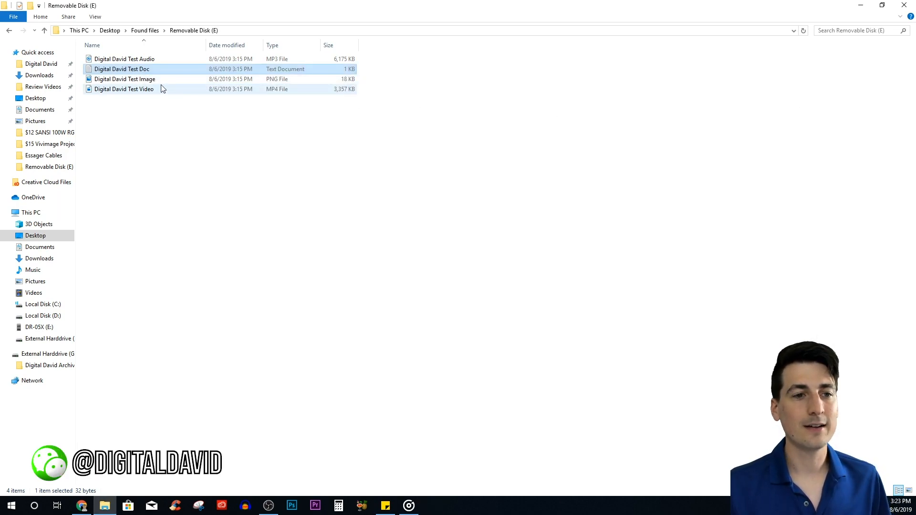
View the recovered test image, close it, and select the test video next
double_click(125, 79)
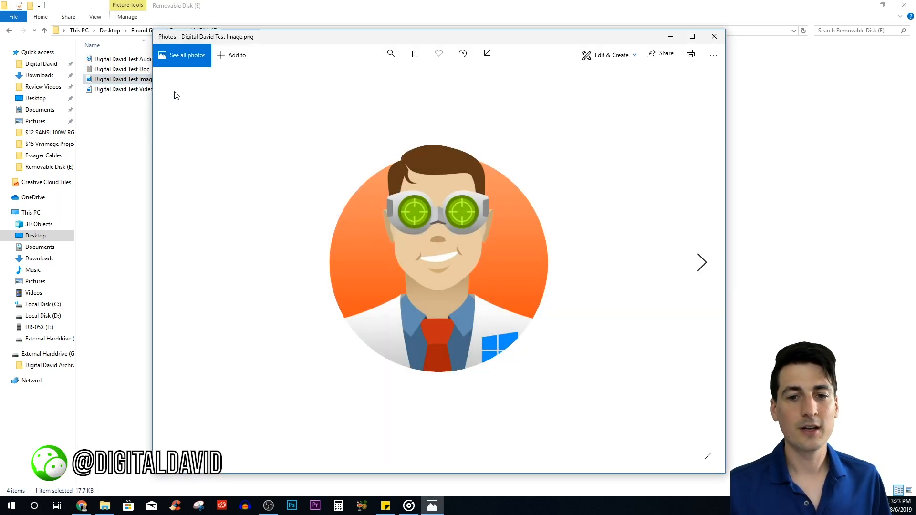
mouse_move(335, 395)
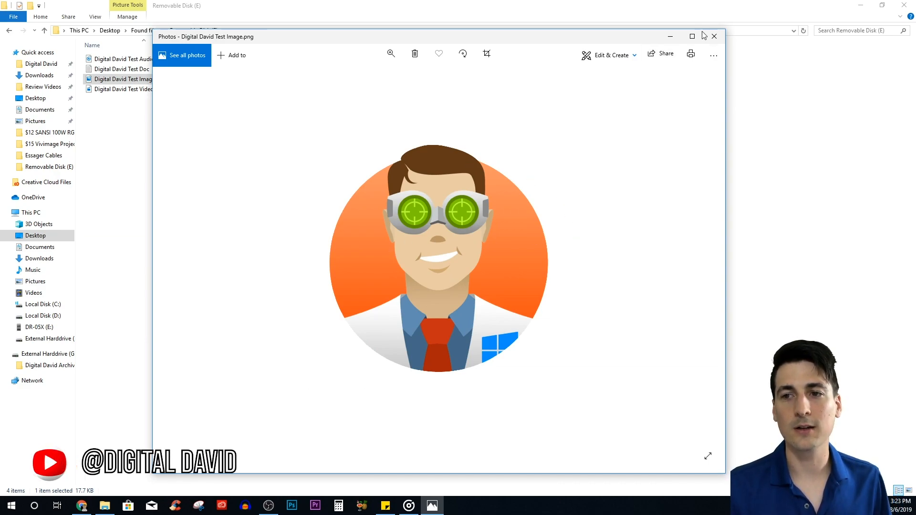
left_click(713, 37)
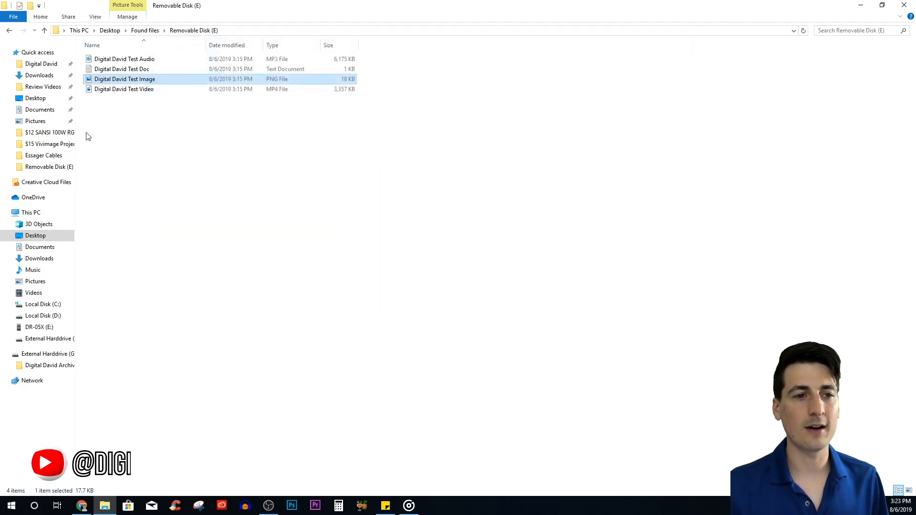
left_click(123, 89)
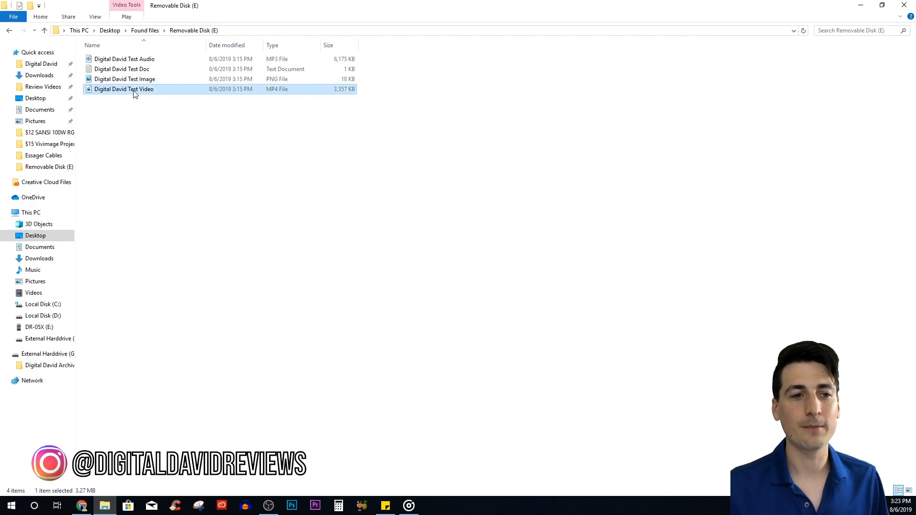